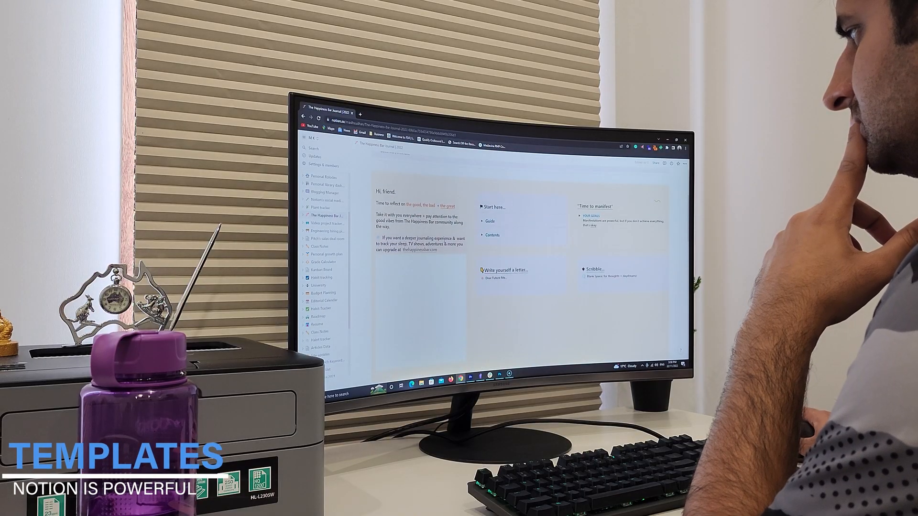
- Scroll through the Happiness Bar journal, then browse the Plant tracker template gallery
{"action": "scroll", "scroll_direction": "down", "scroll_amount": 3}
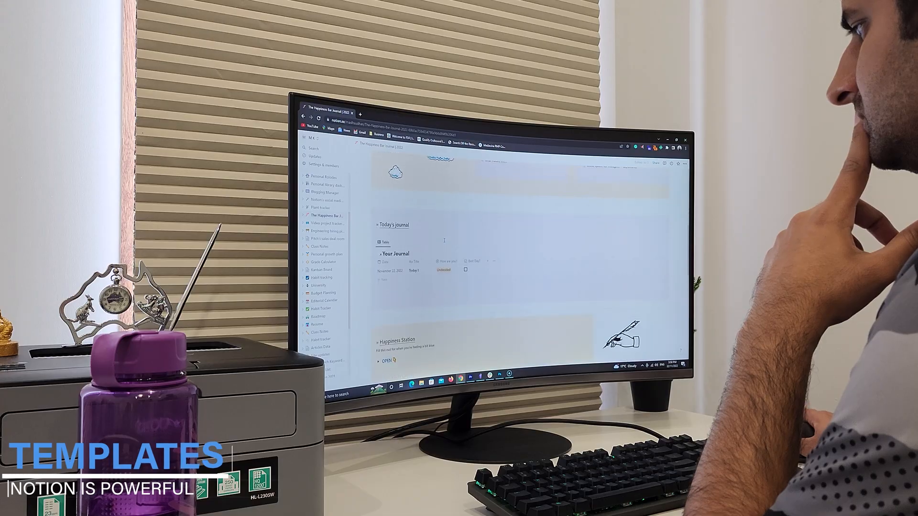
{"action": "left_click", "coordinate": [319, 207]}
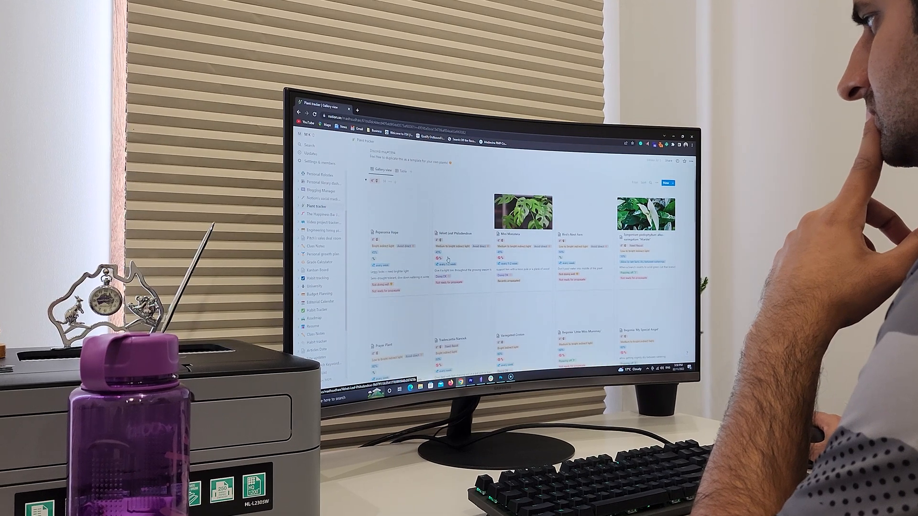
{"action": "scroll", "scroll_direction": "down", "scroll_amount": 3}
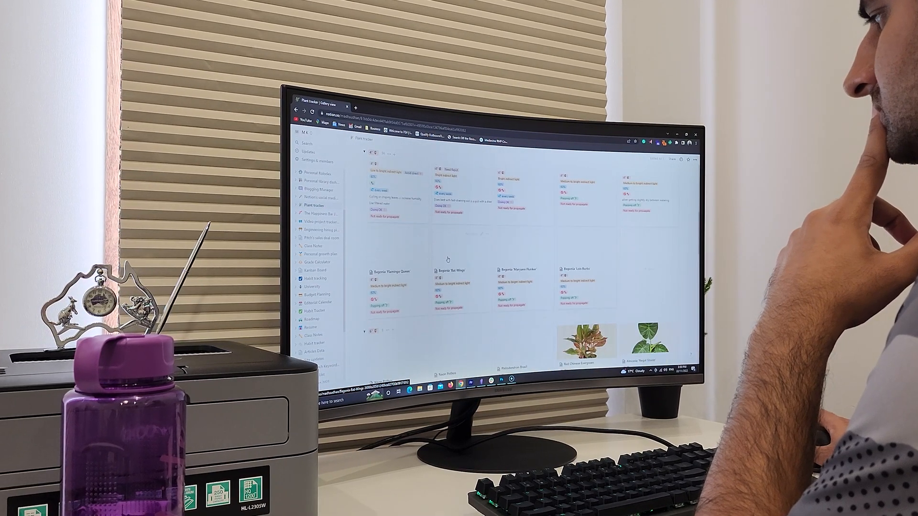
{"action": "scroll", "scroll_direction": "down", "scroll_amount": 3}
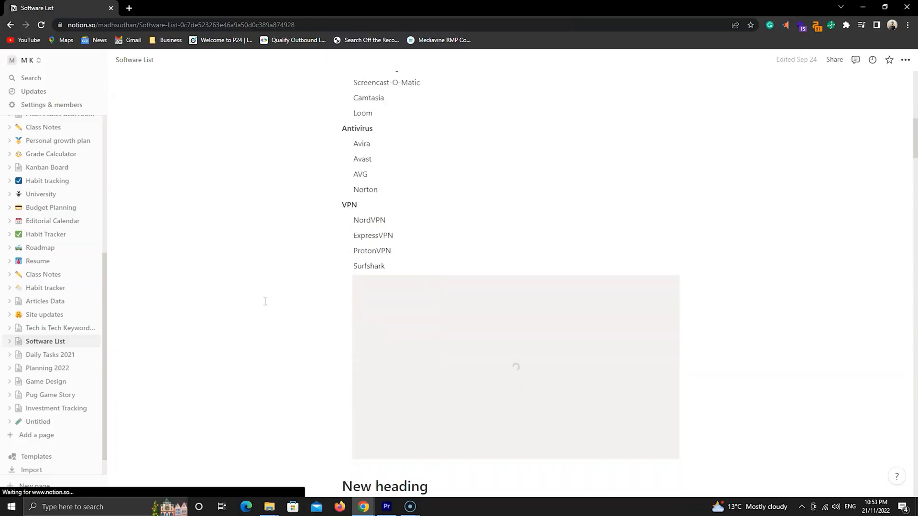
- Skim Software List, view and close the Red Chinese Evergreen entry, then show Planning 2022
{"action": "scroll", "scroll_direction": "up", "scroll_amount": 3}
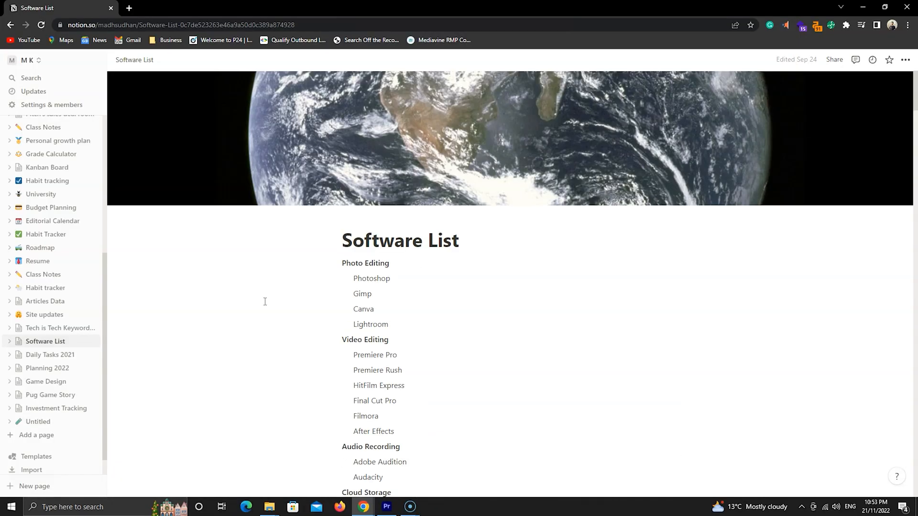
{"action": "scroll", "scroll_direction": "down", "scroll_amount": 3}
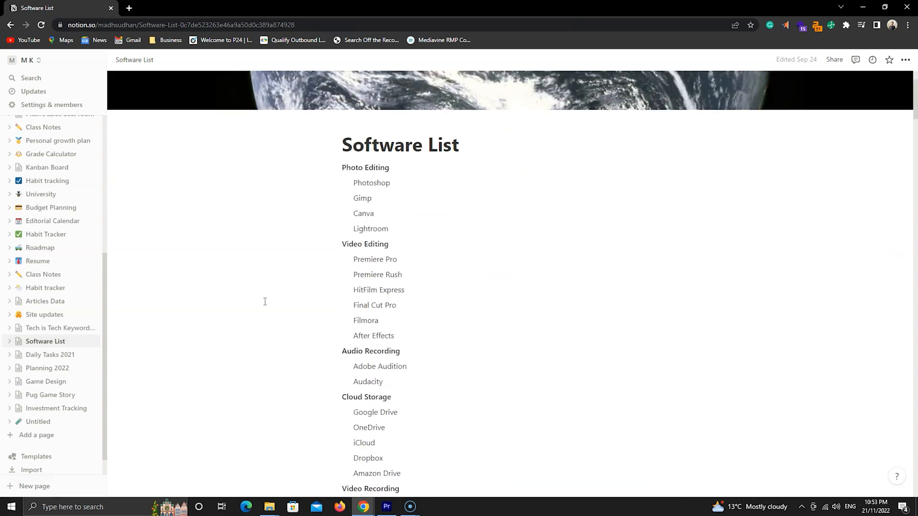
{"action": "left_click", "coordinate": [44, 299]}
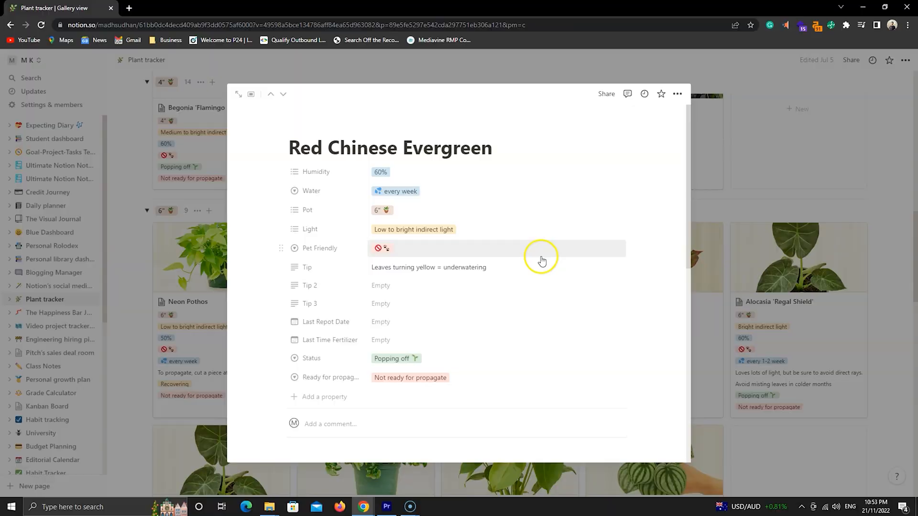
{"action": "left_click", "coordinate": [47, 343]}
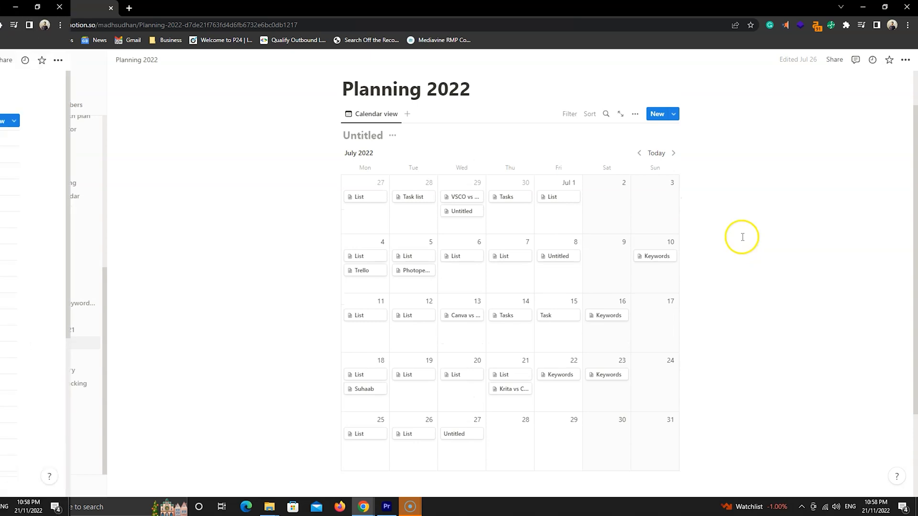
{"action": "left_click", "coordinate": [45, 276]}
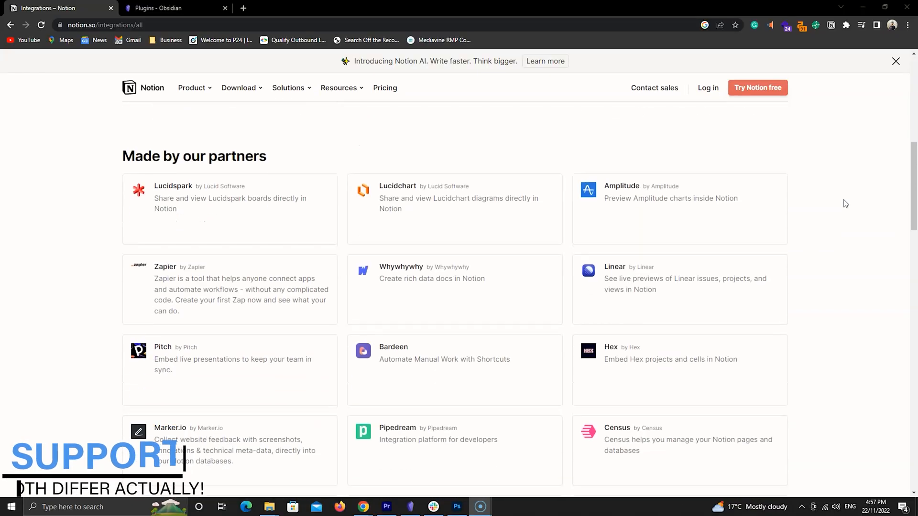
- Check Obsidian plugins, read the Box page's More connections, then view the Day Planner repository
{"action": "left_click", "coordinate": [169, 8]}
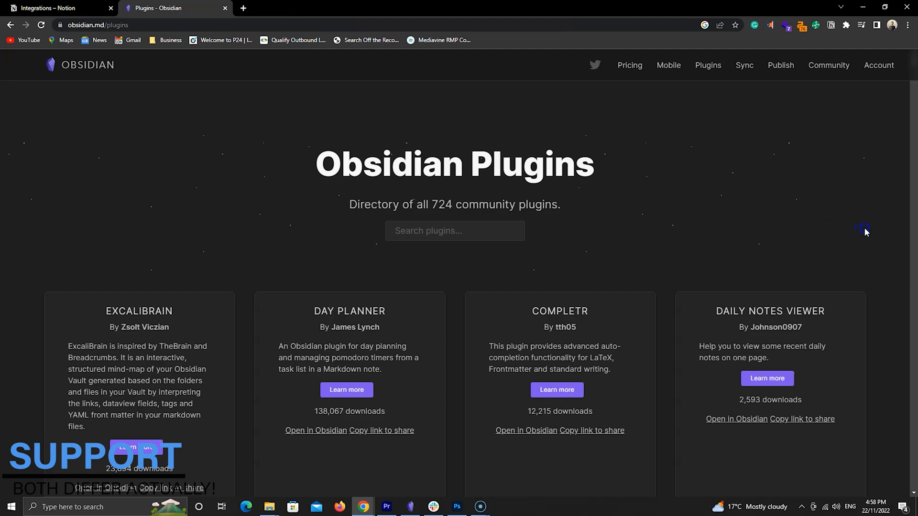
{"action": "left_click", "coordinate": [56, 7]}
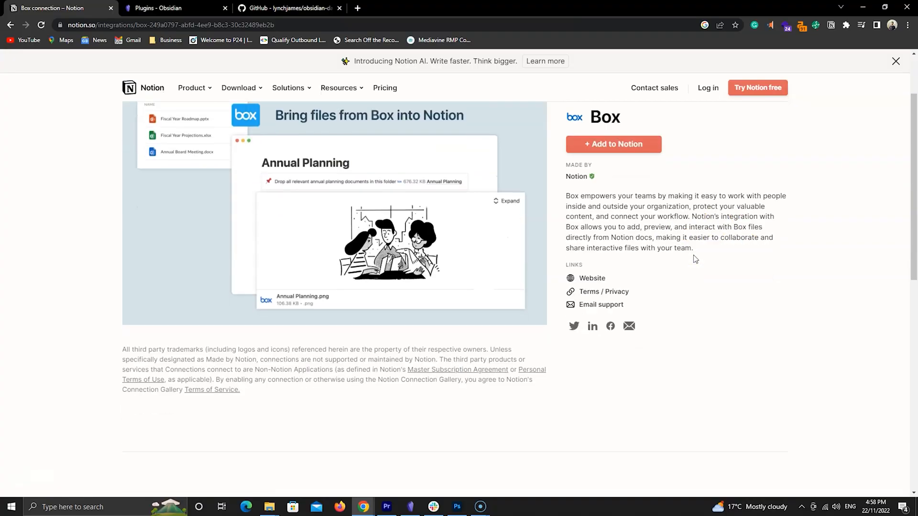
{"action": "scroll", "scroll_direction": "down", "scroll_amount": 3}
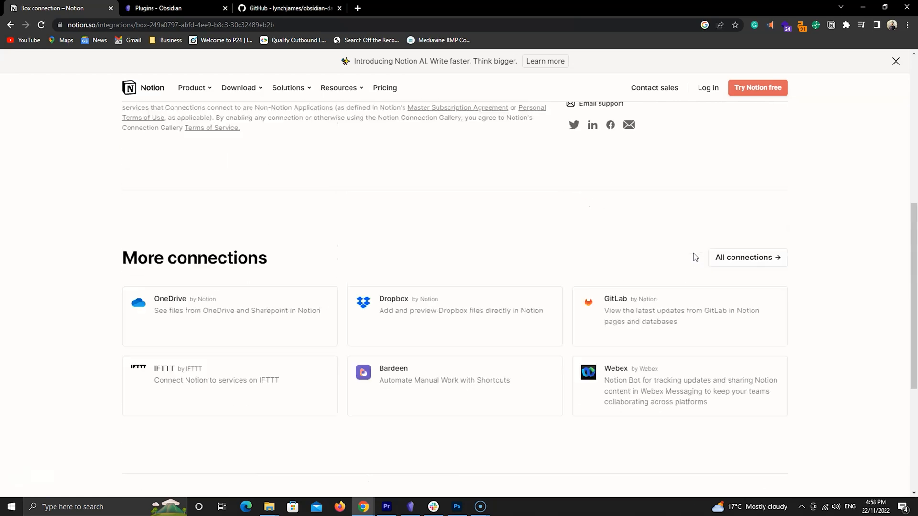
{"action": "left_click", "coordinate": [286, 7]}
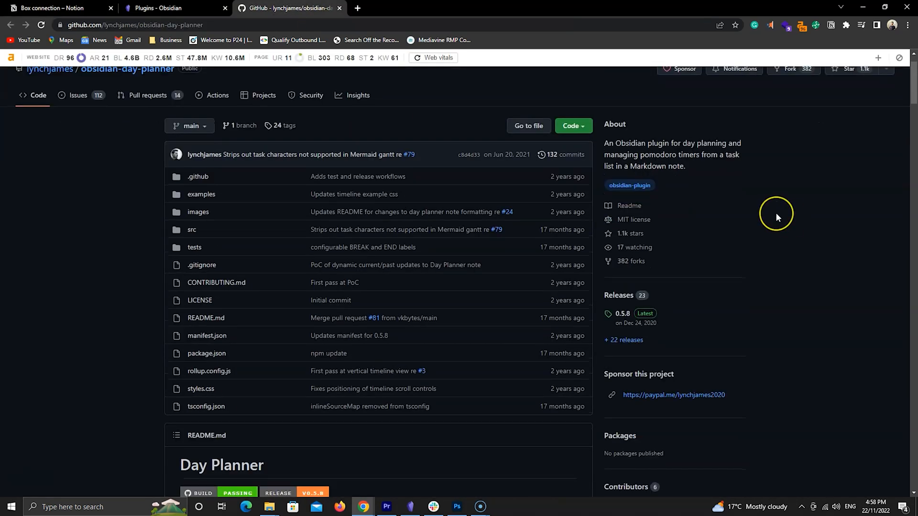
{"action": "left_click", "coordinate": [53, 8]}
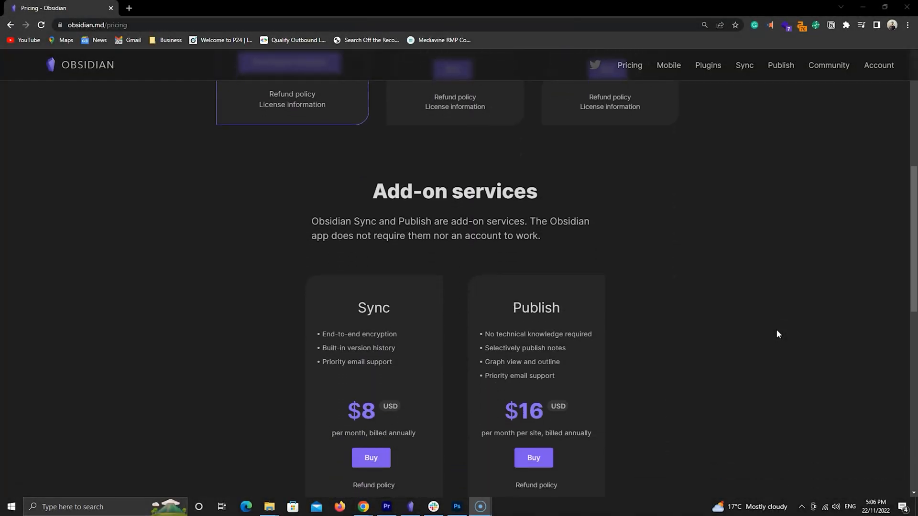
{"action": "scroll", "scroll_direction": "down", "scroll_amount": 3}
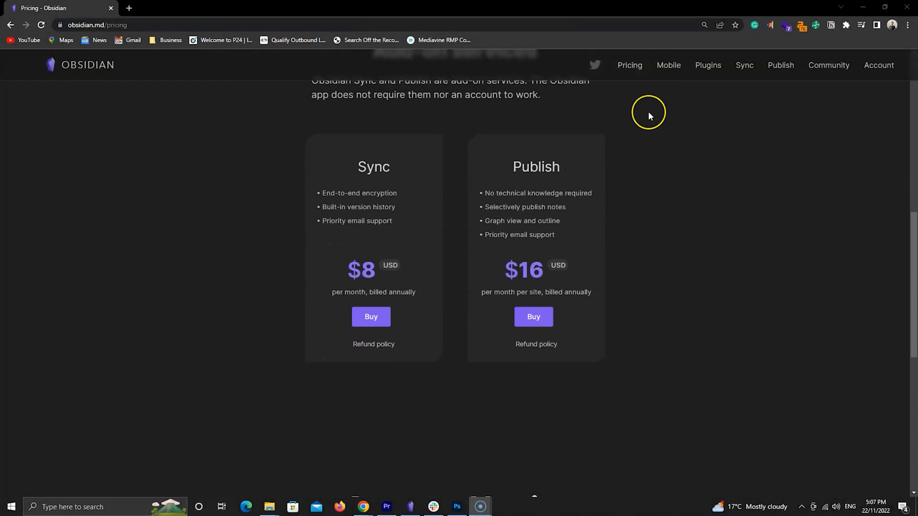
{"action": "mouse_move", "coordinate": [649, 116]}
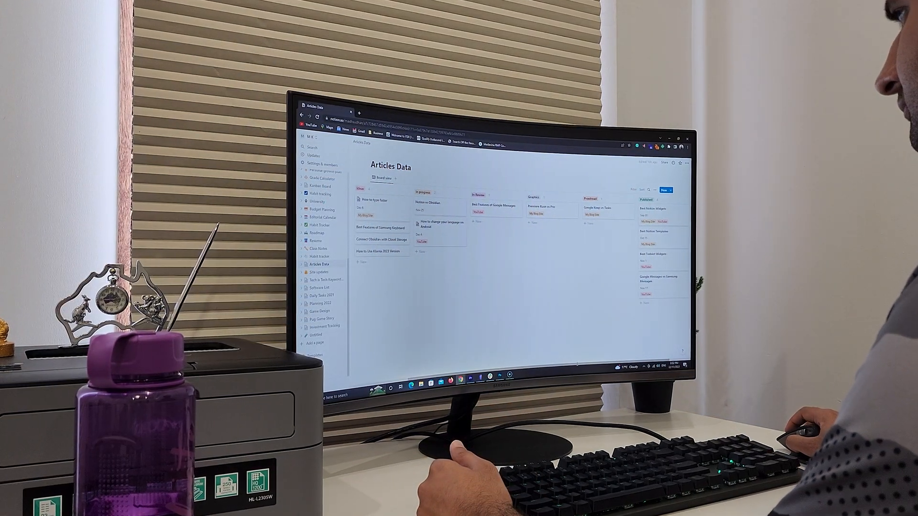
- Open the Best Features of Samsung Keyboard card and pick Nov 24, 2022 as its Deadline
{"action": "left_click", "coordinate": [381, 228]}
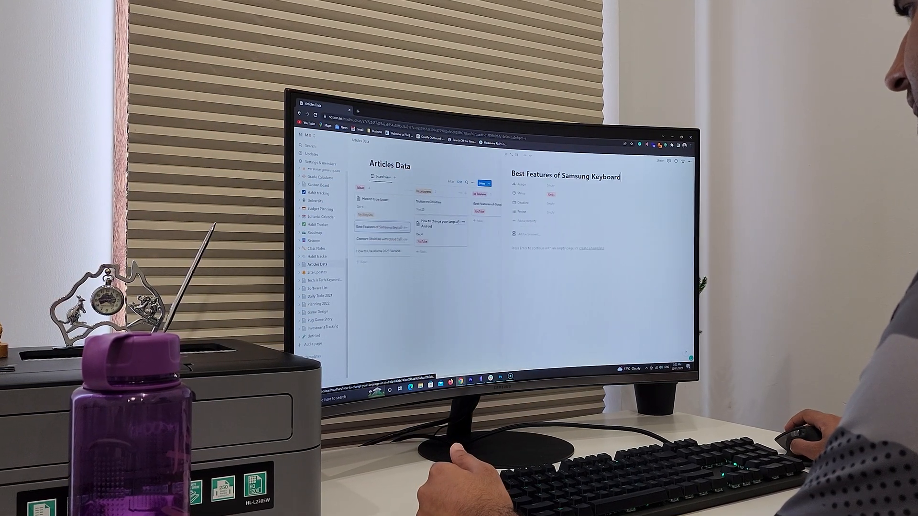
{"action": "left_click", "coordinate": [550, 201]}
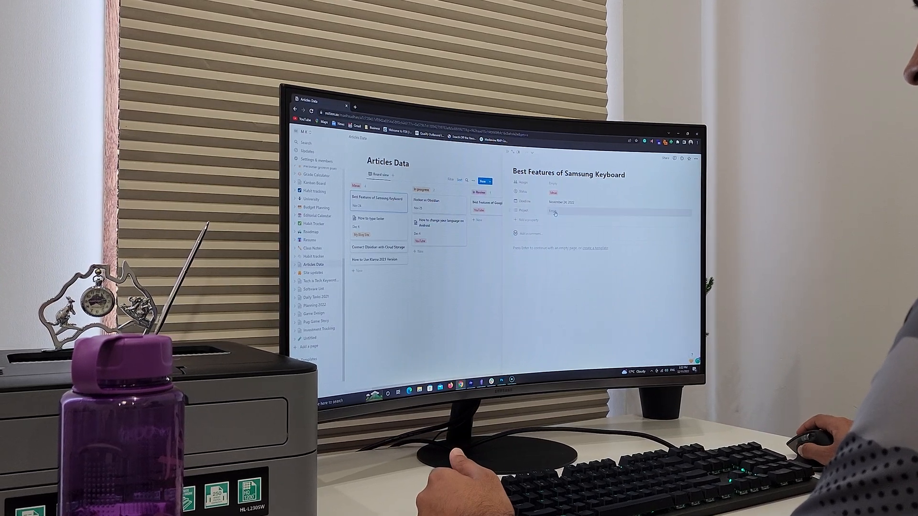
{"action": "left_click", "coordinate": [561, 202]}
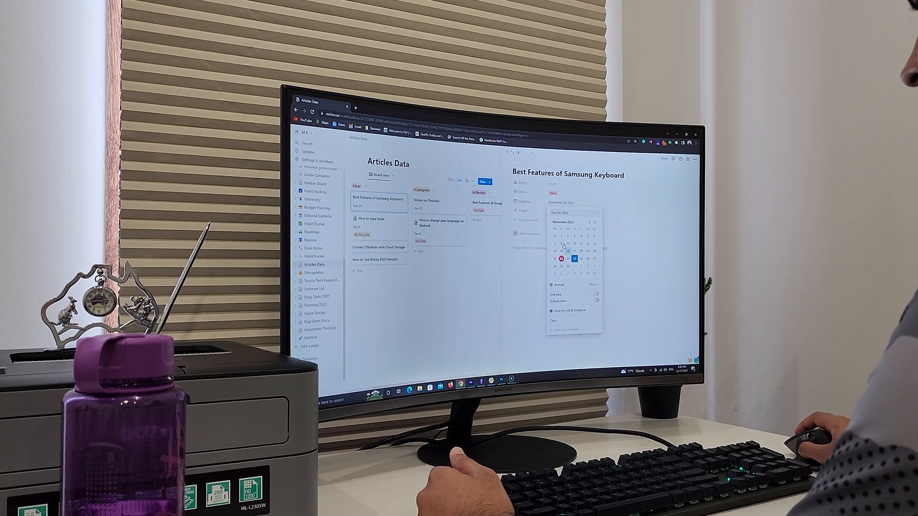